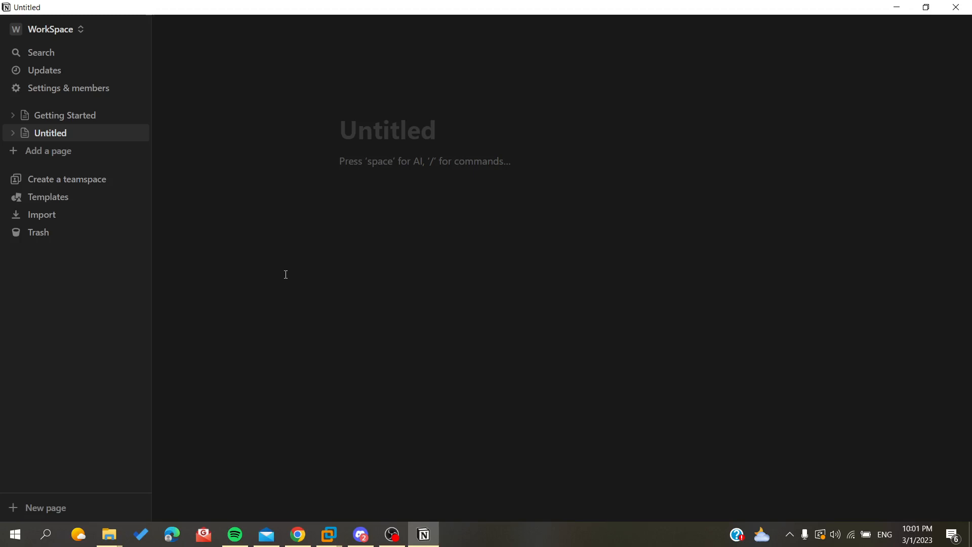
Write 'Hello world' as the first line of the empty page body.
click(341, 161)
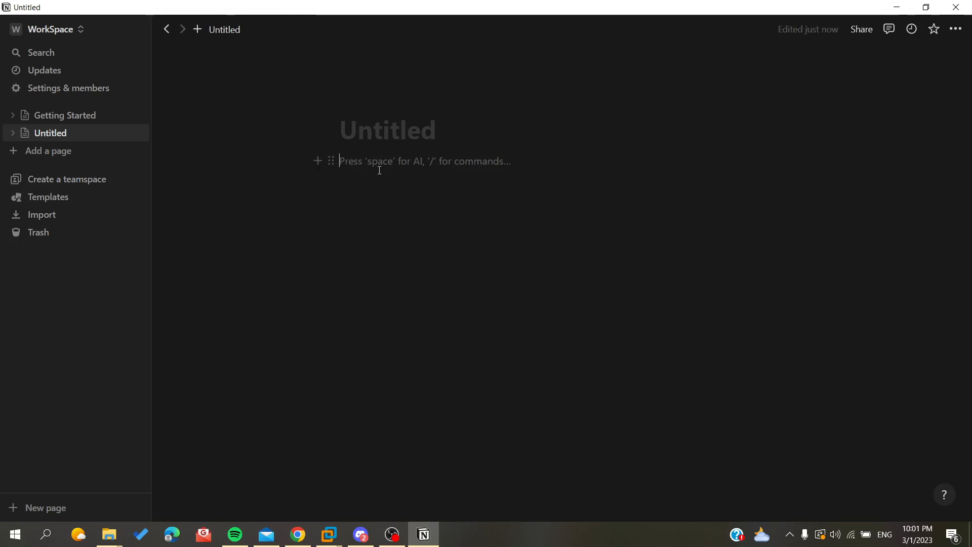
text(He)
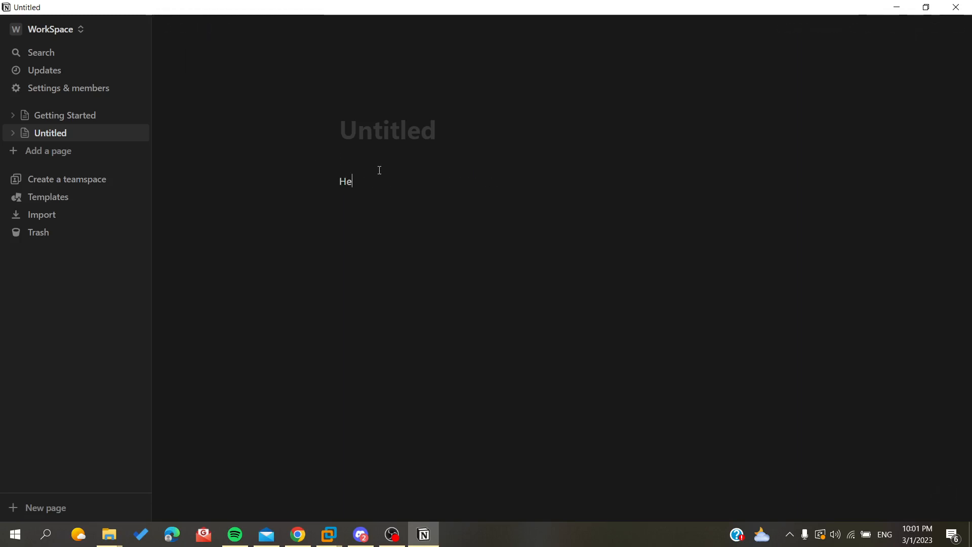
text(llo)
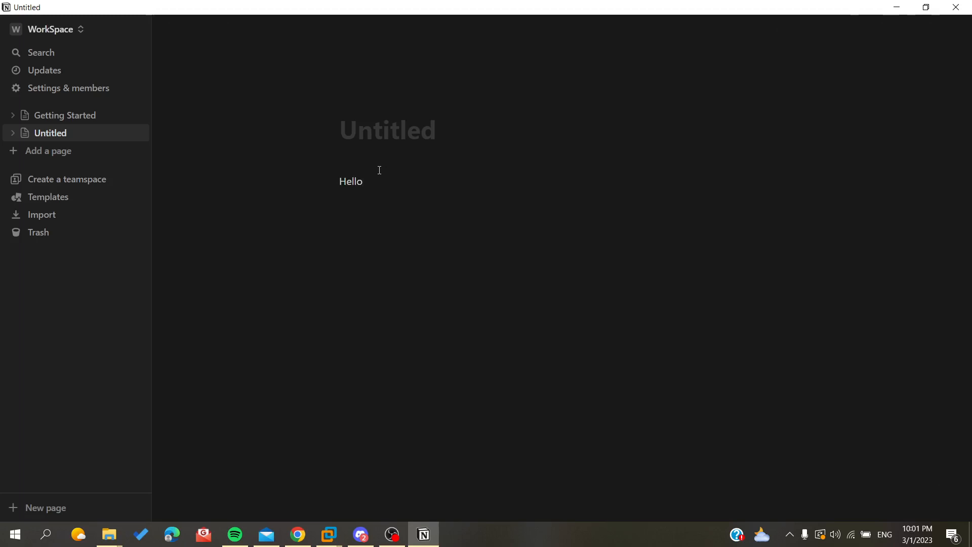
text(w)
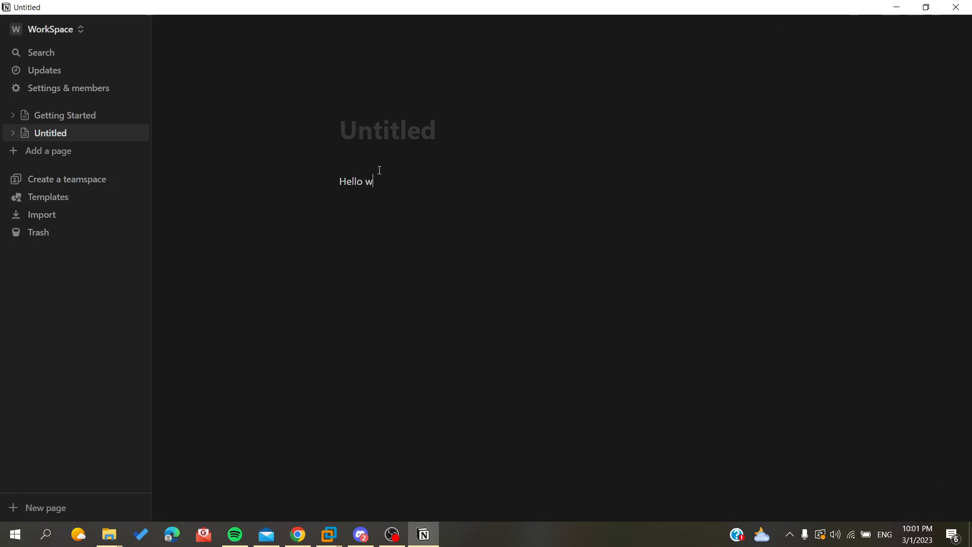
text(orld)
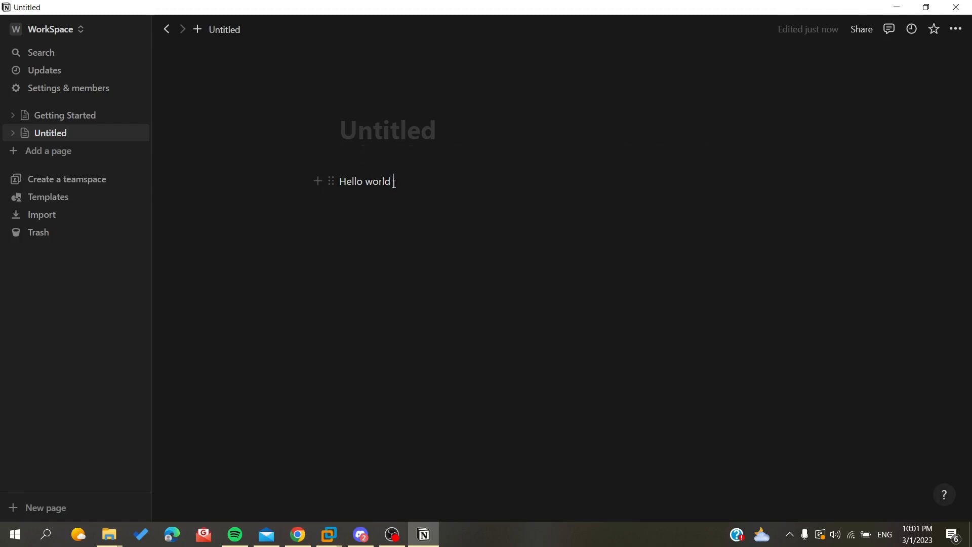
triple_click(364, 182)
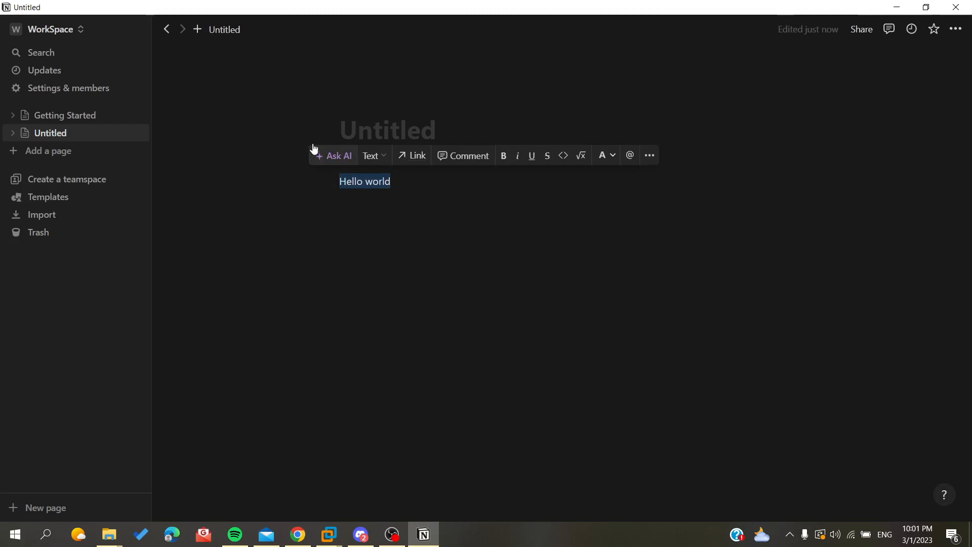
mouse_move(623, 120)
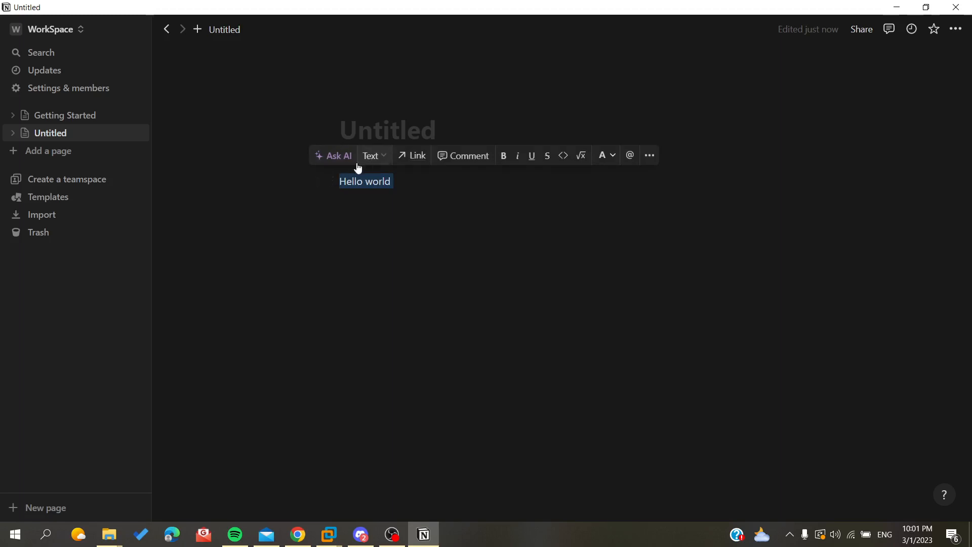
mouse_move(338, 155)
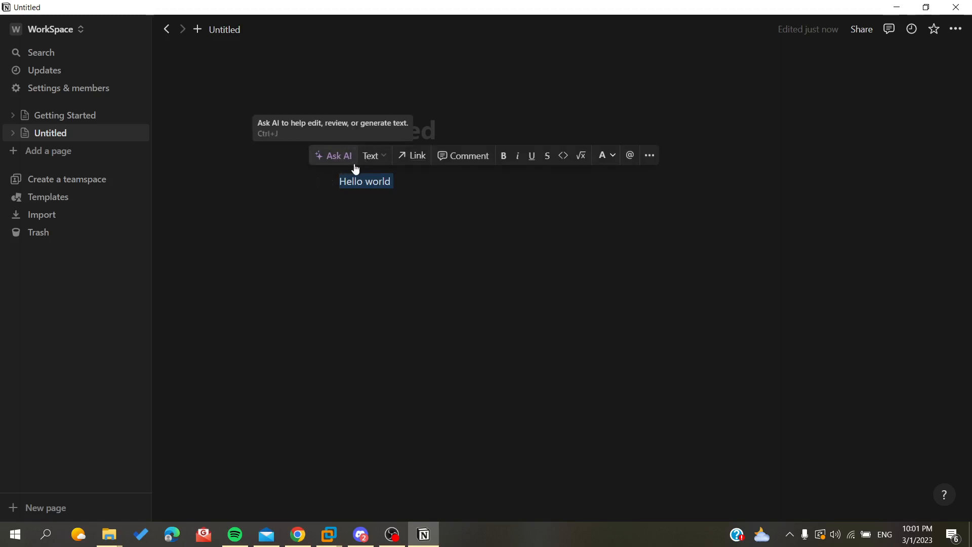
mouse_move(321, 167)
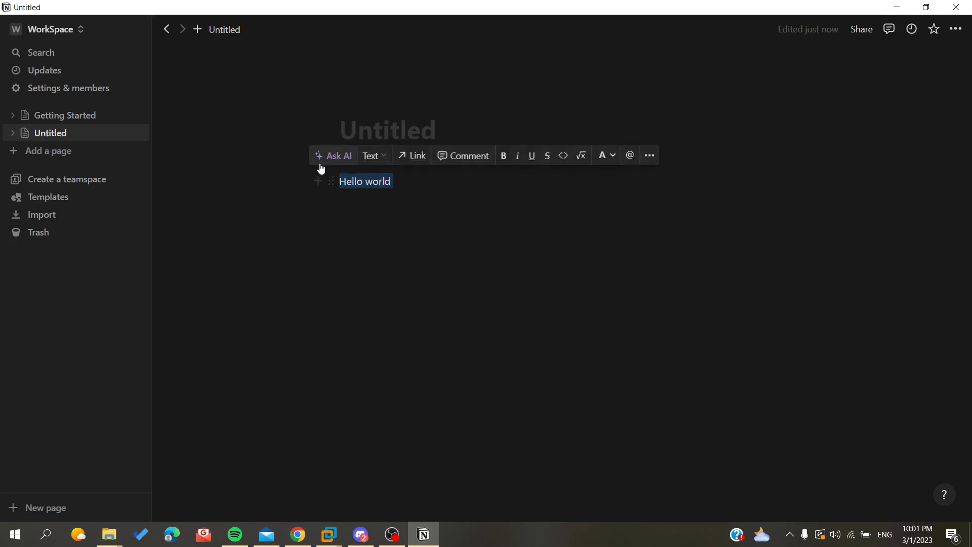
click(410, 180)
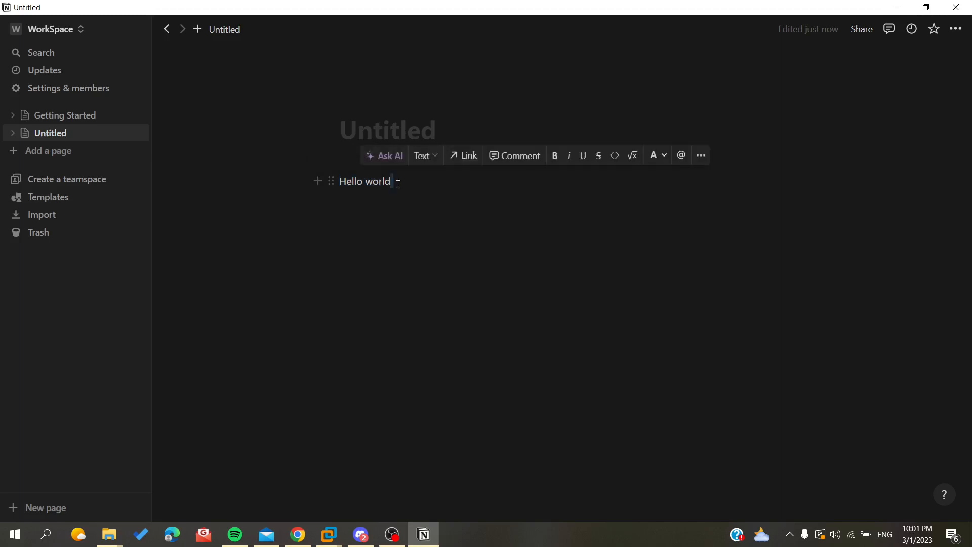
double_click(363, 181)
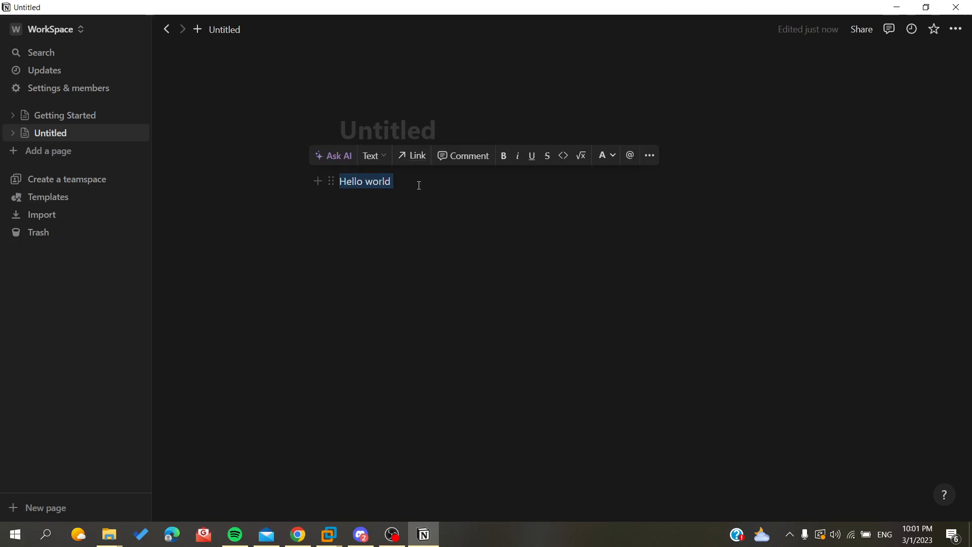
click(353, 191)
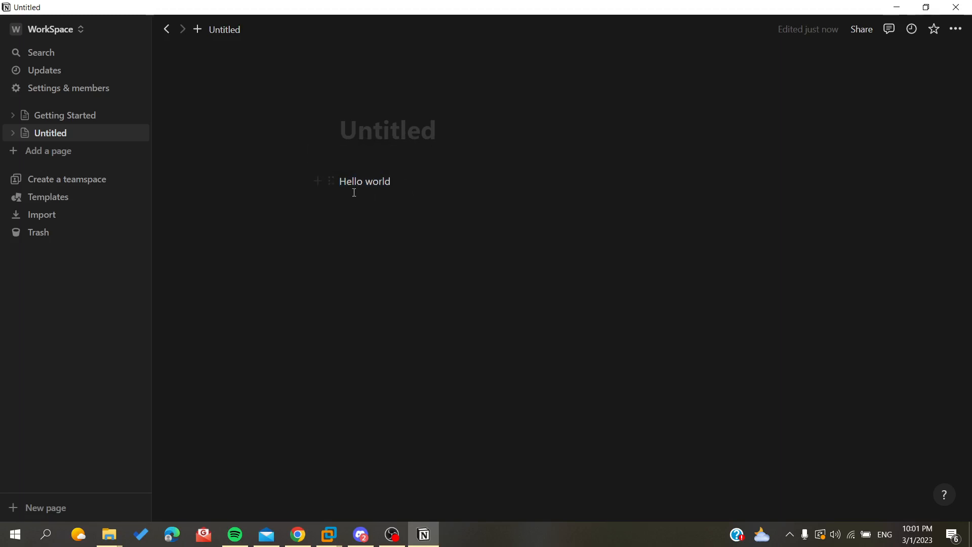
double_click(365, 181)
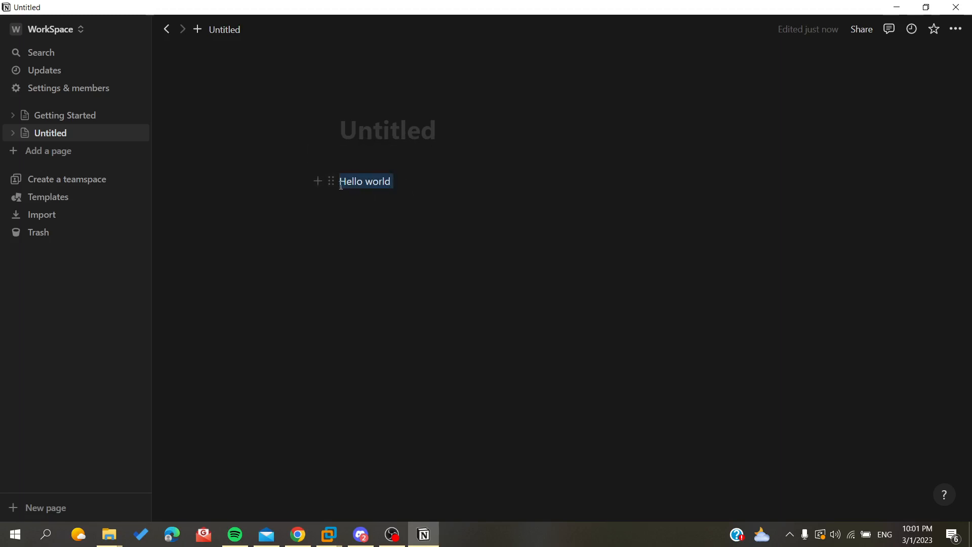
Toggle the block-type list for the Hello world line open, closed and open again.
click(371, 155)
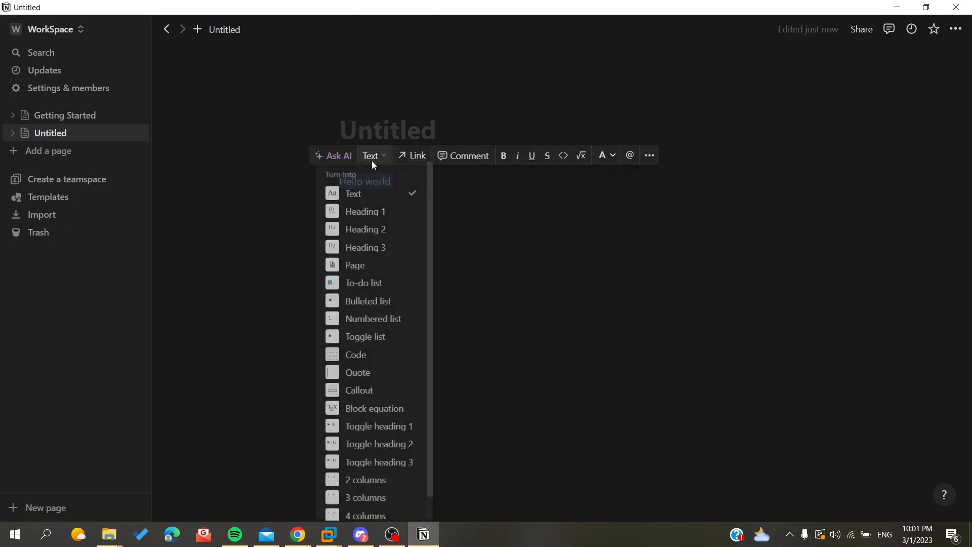
click(370, 155)
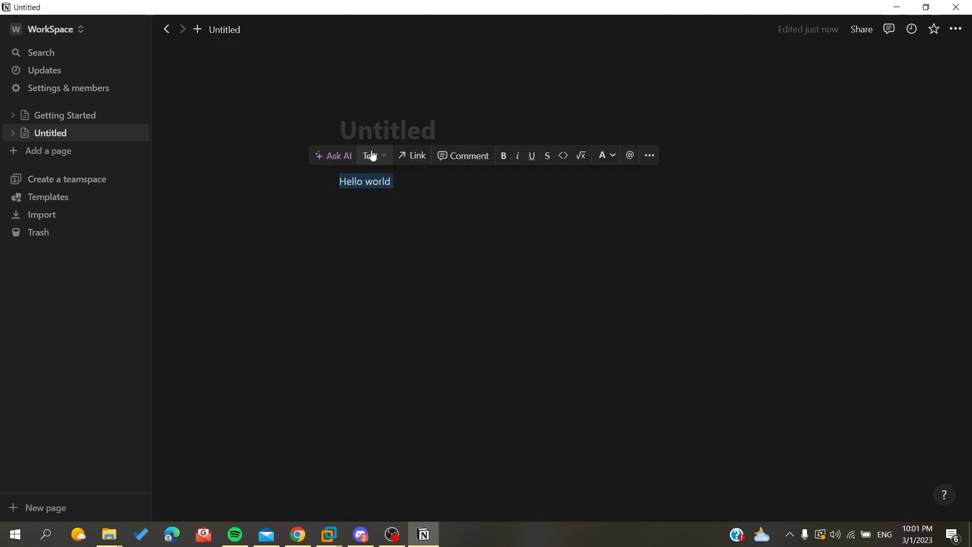
click(370, 155)
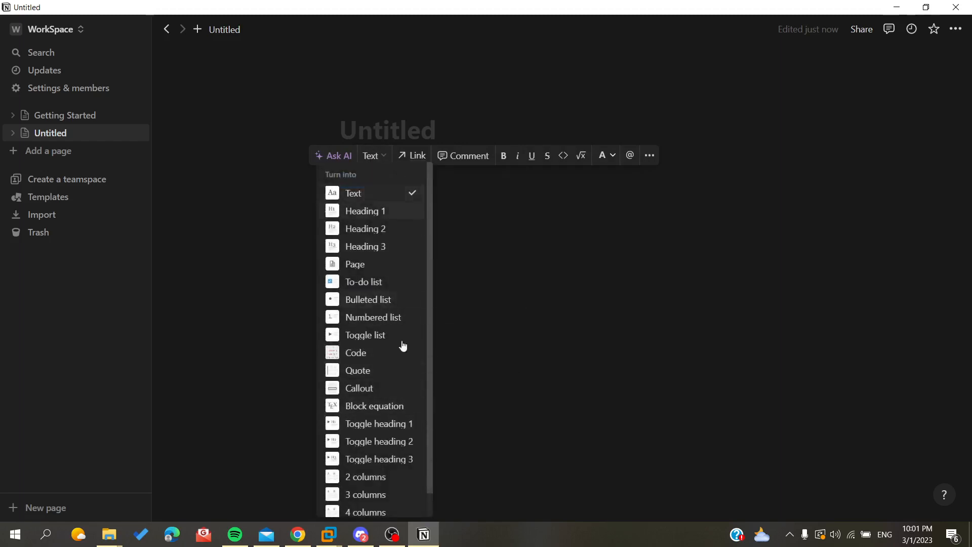
mouse_move(364, 211)
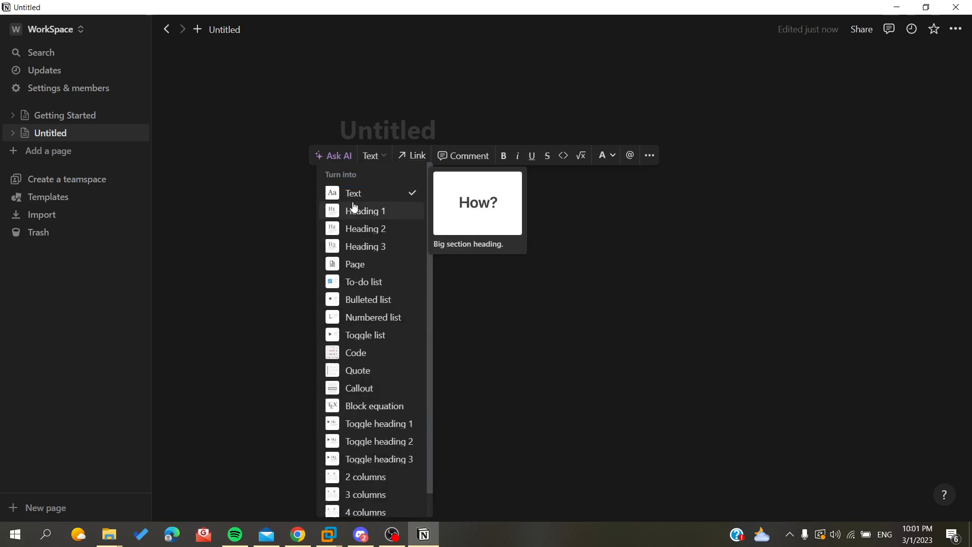
mouse_move(348, 224)
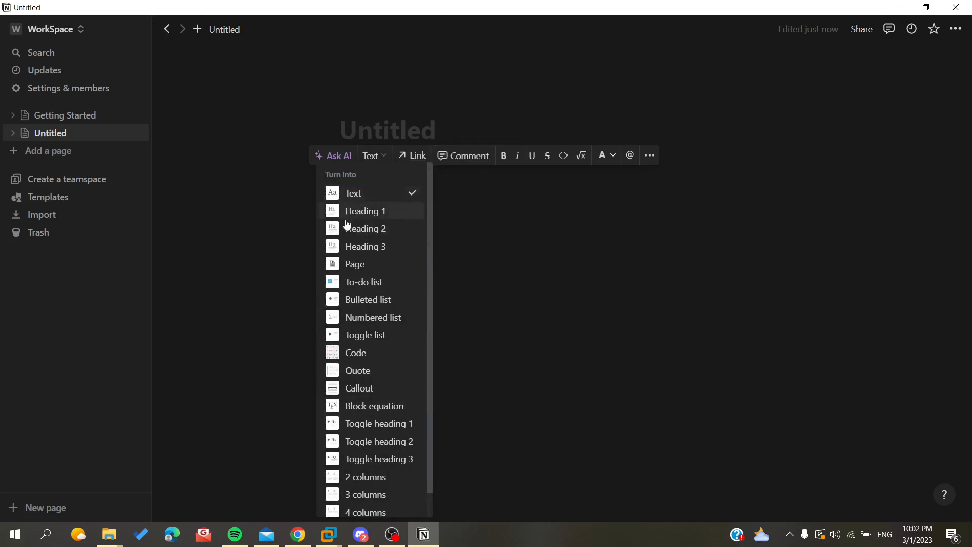
mouse_move(364, 281)
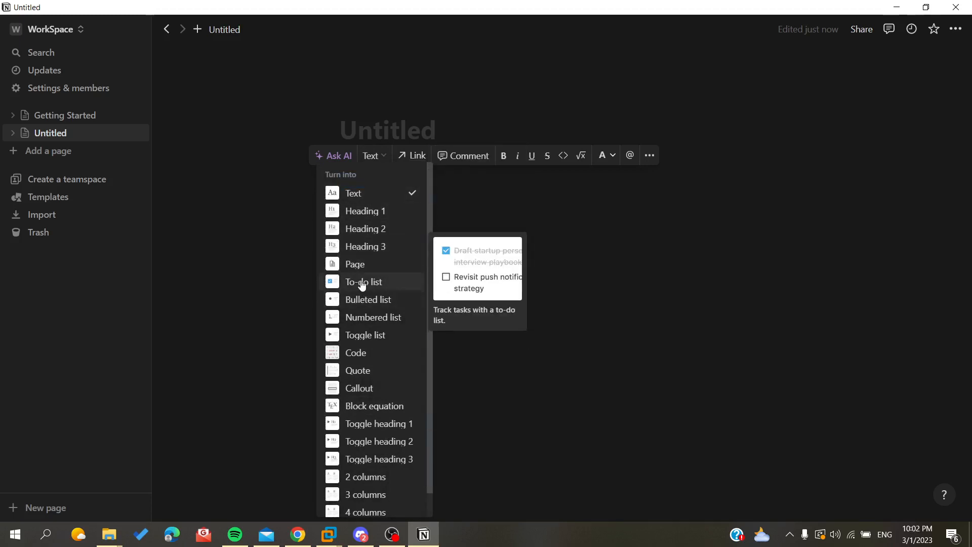
mouse_move(368, 299)
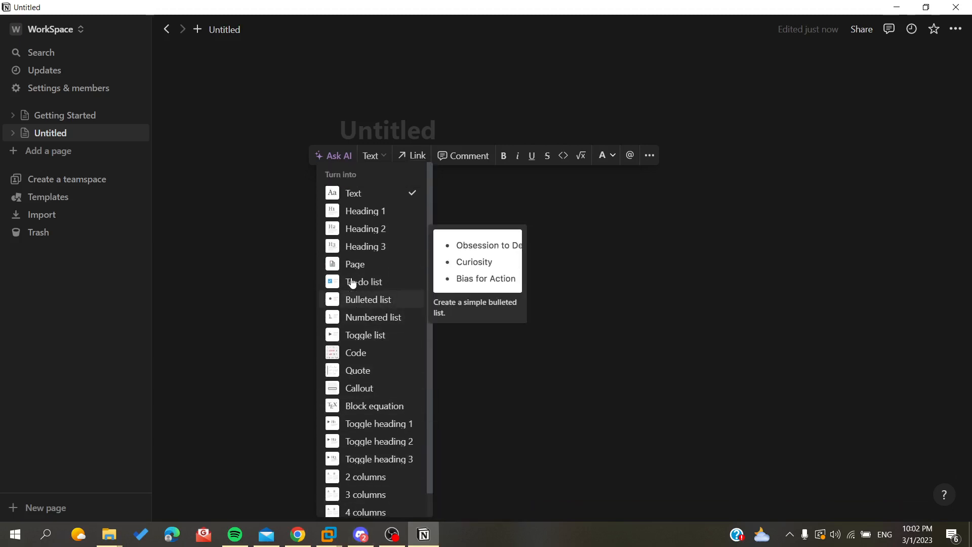
mouse_move(365, 228)
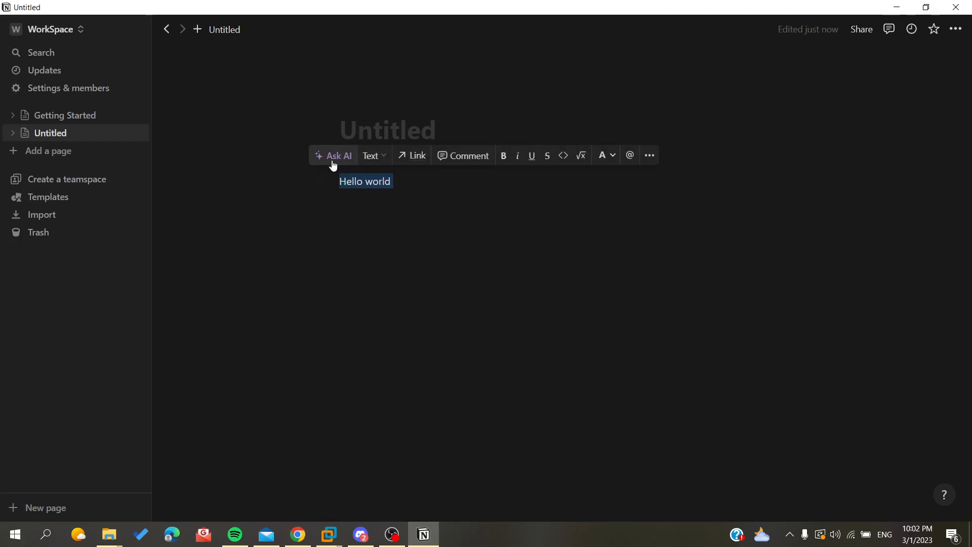
click(337, 156)
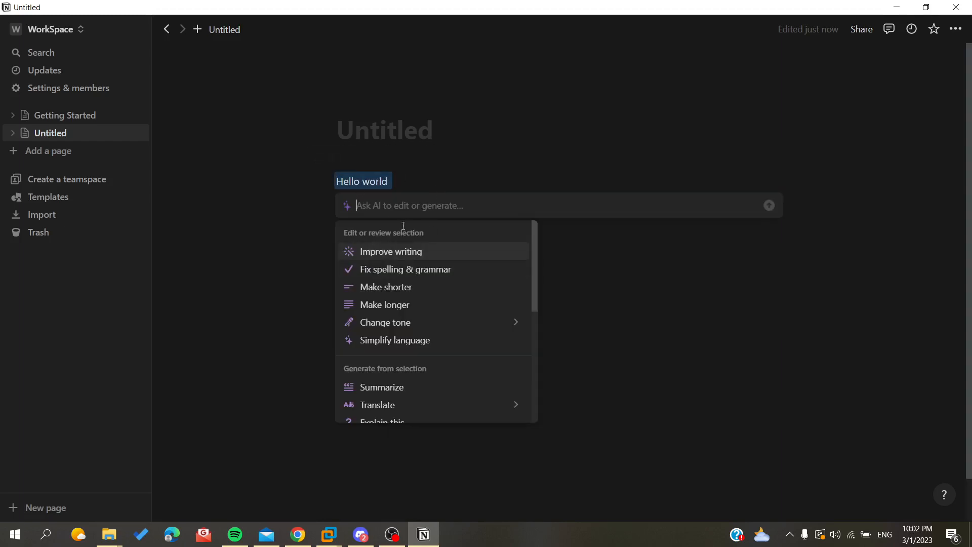
click(391, 251)
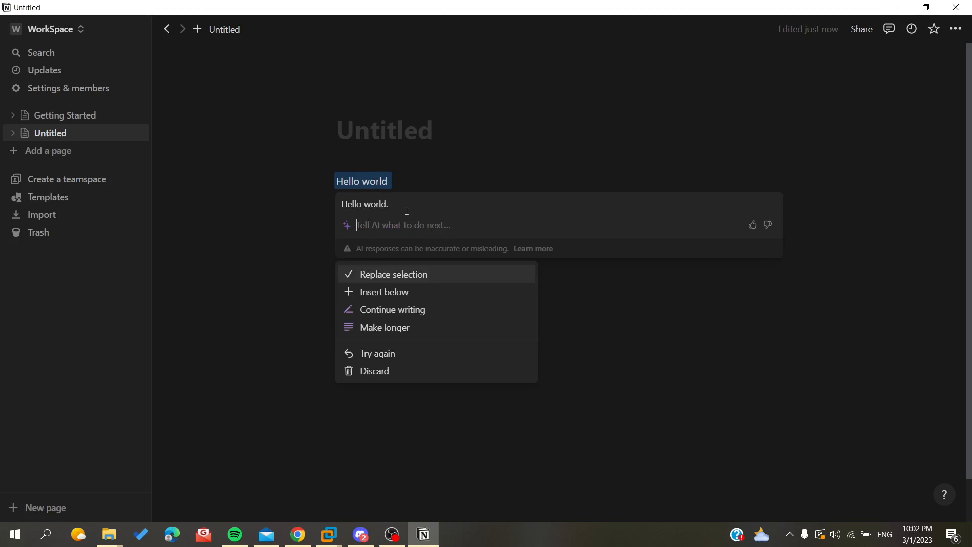
mouse_move(383, 231)
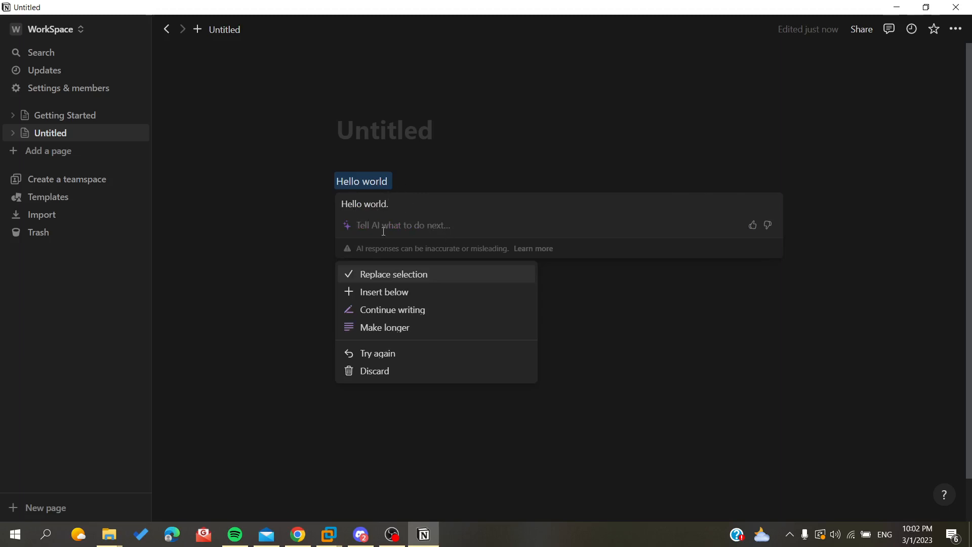
click(374, 371)
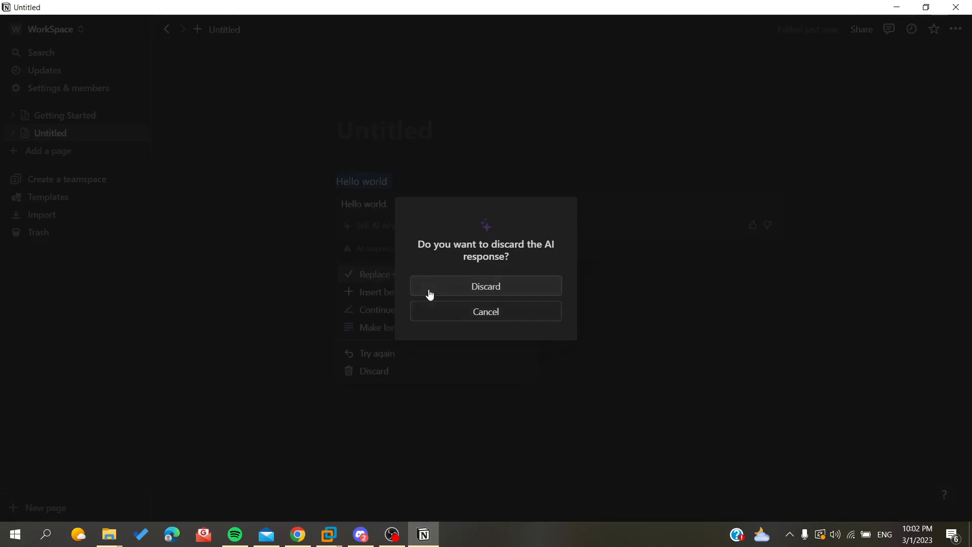
click(485, 286)
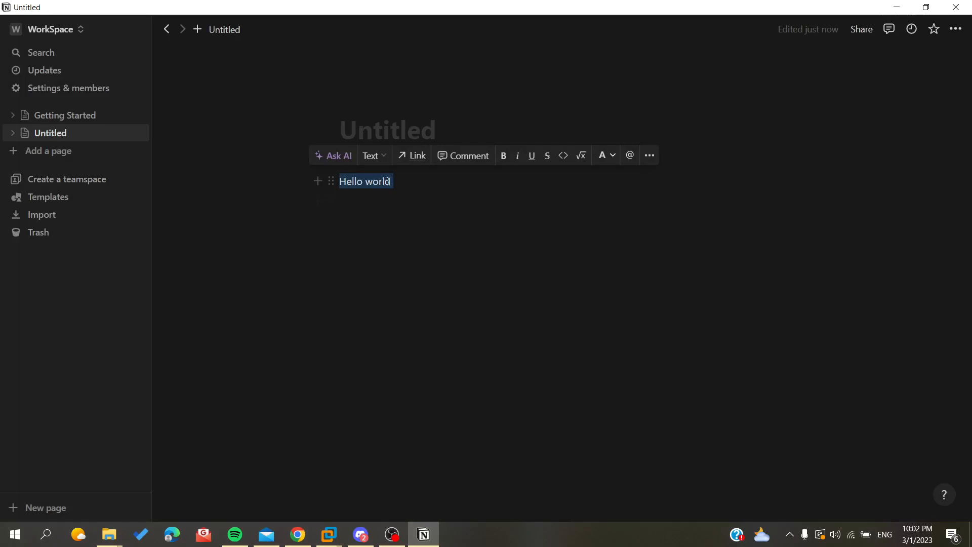
mouse_move(415, 156)
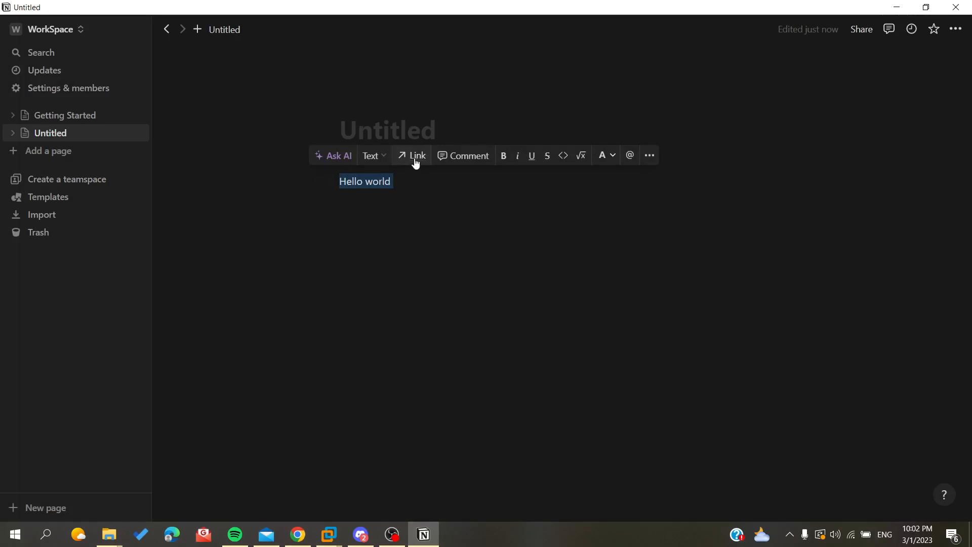
Abandon adding a link, mark Hello world as inline code, then as an inline equation.
click(416, 156)
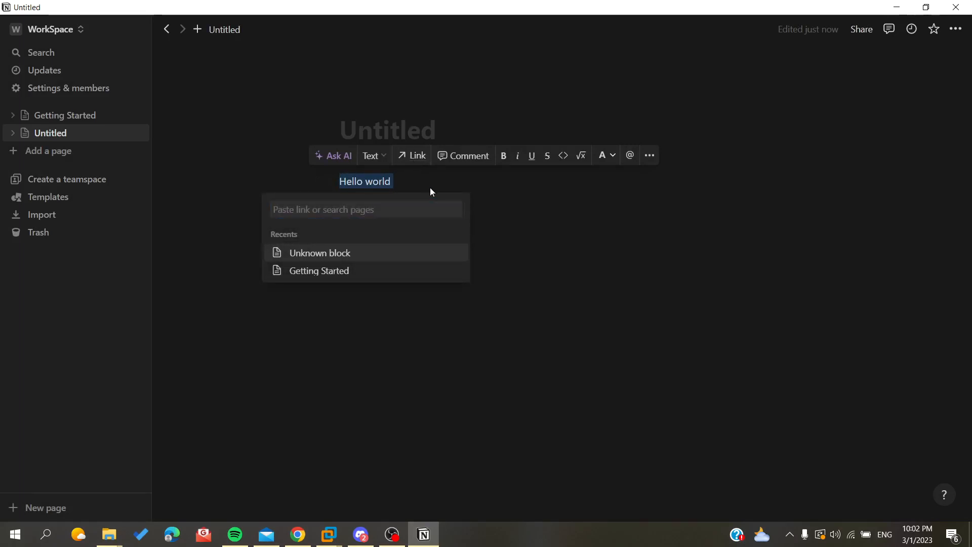
click(433, 189)
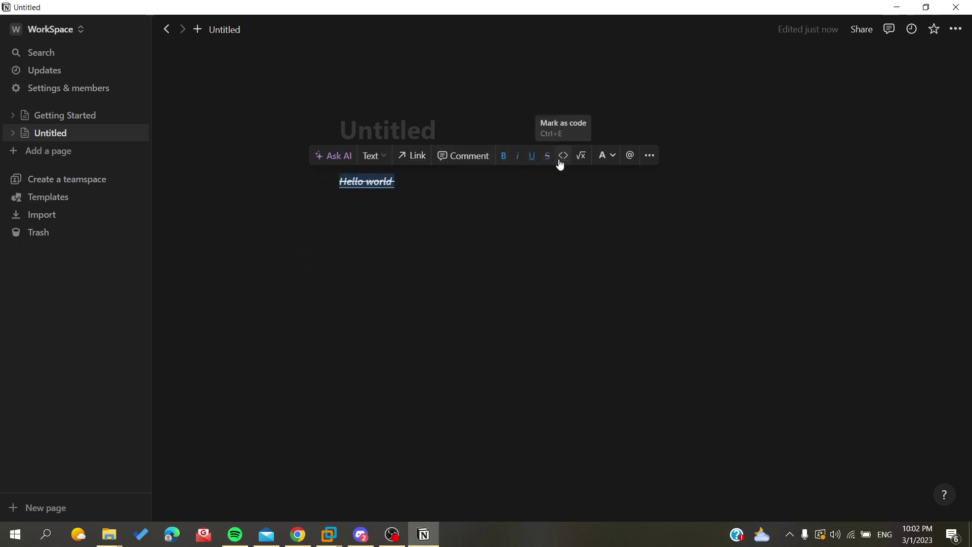
click(563, 155)
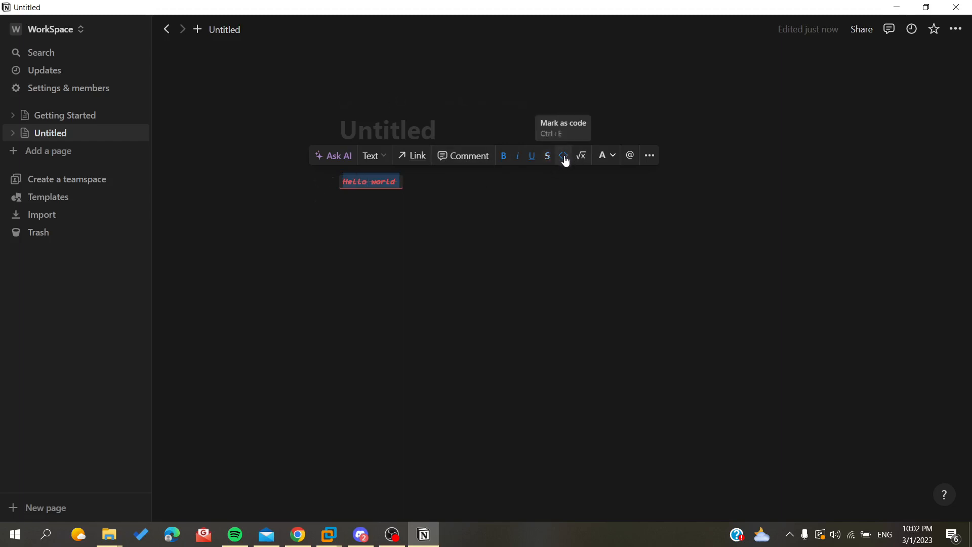
mouse_move(517, 163)
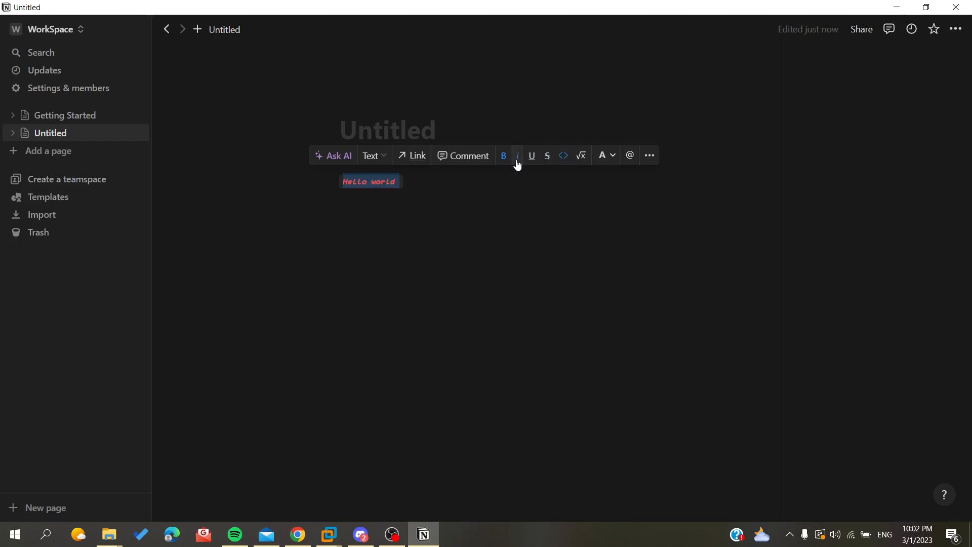
click(416, 154)
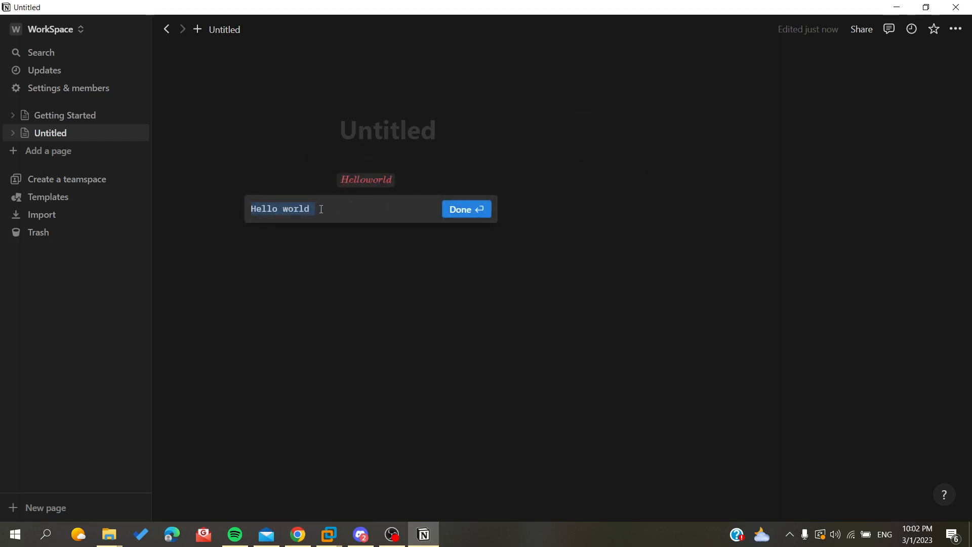
mouse_move(155, 228)
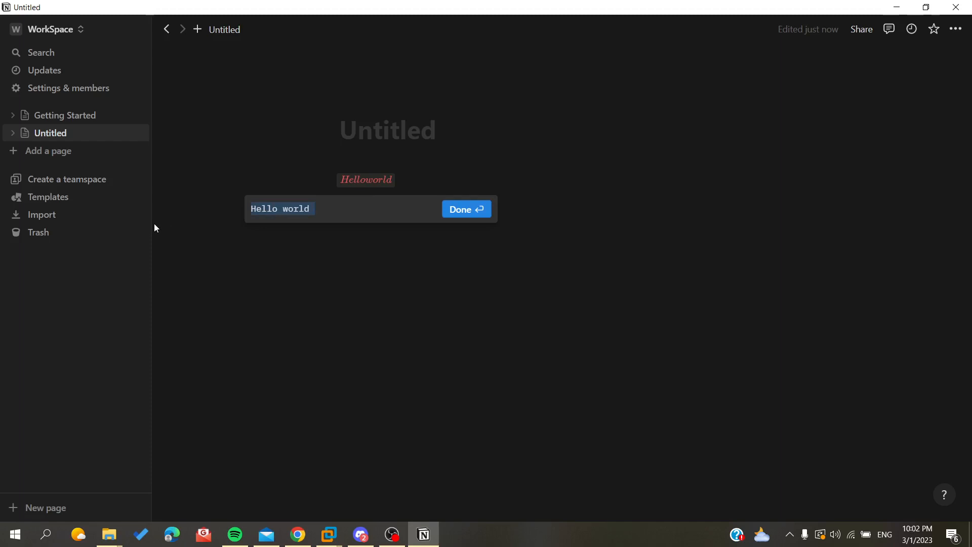
Replace the equation text with F(x) and confirm with Done.
text(F)
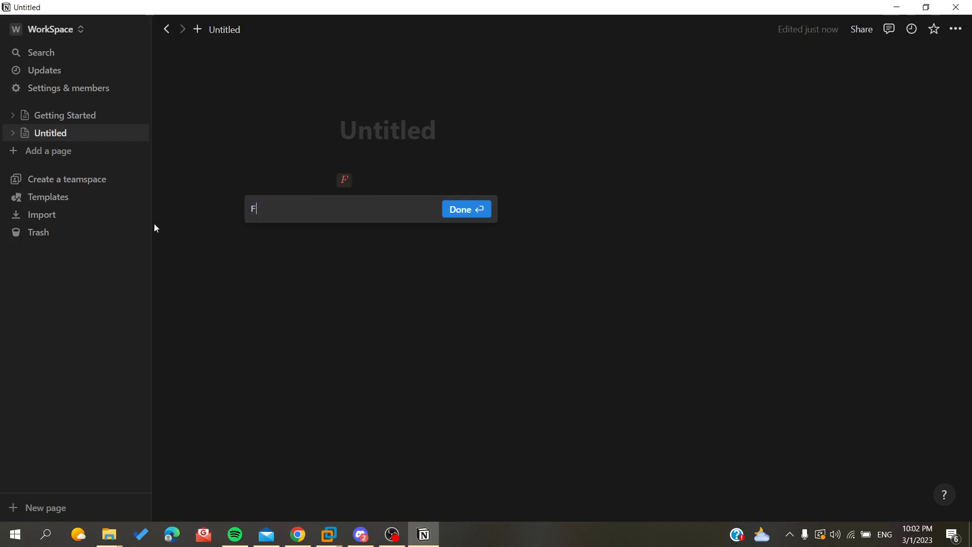
text((x))
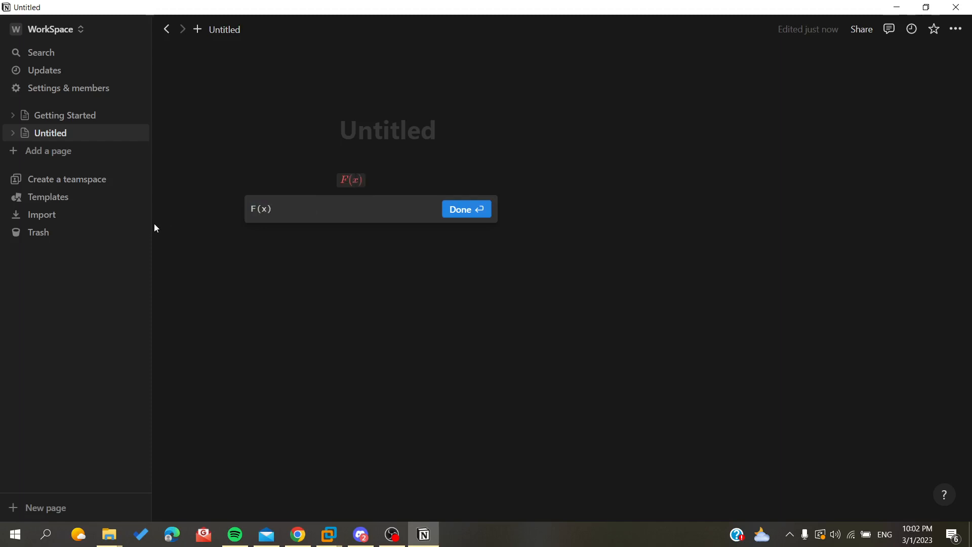
click(466, 209)
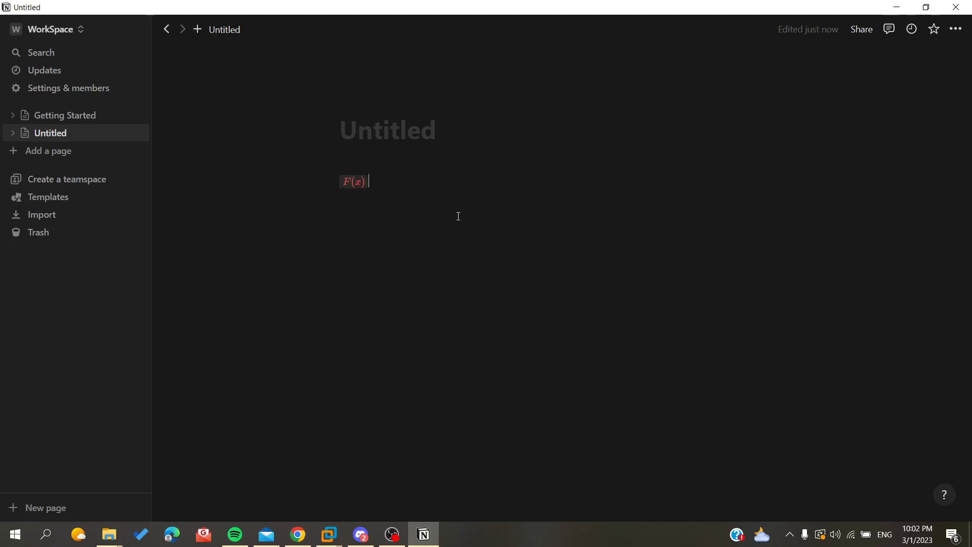
mouse_move(347, 189)
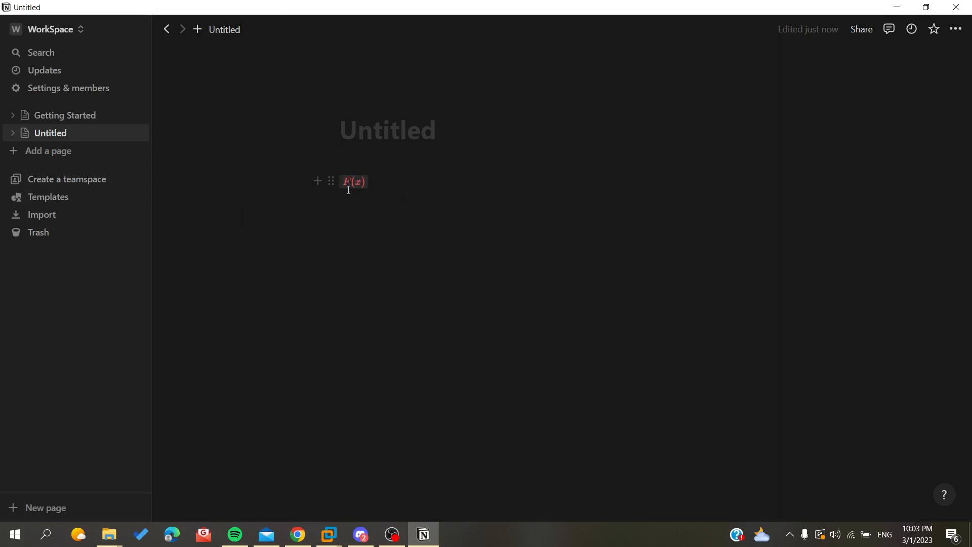
mouse_move(332, 182)
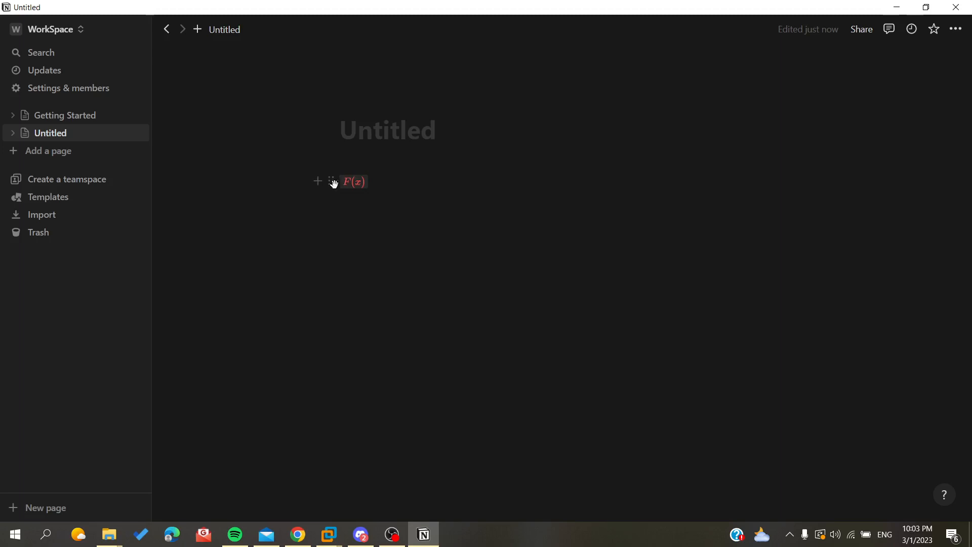
click(347, 181)
text(/)
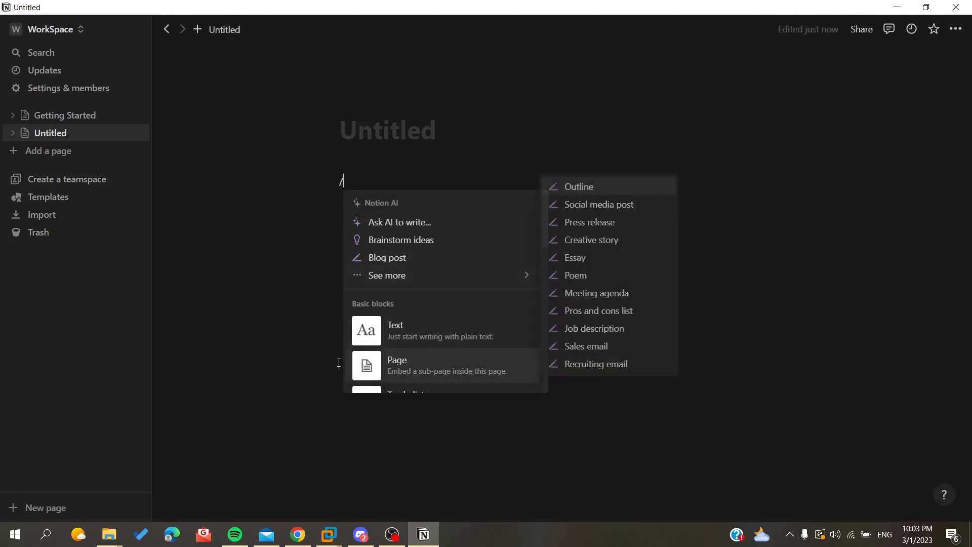
Scroll down the slash menu's Basic blocks list past lists, quotes and dividers.
scroll(down, 3)
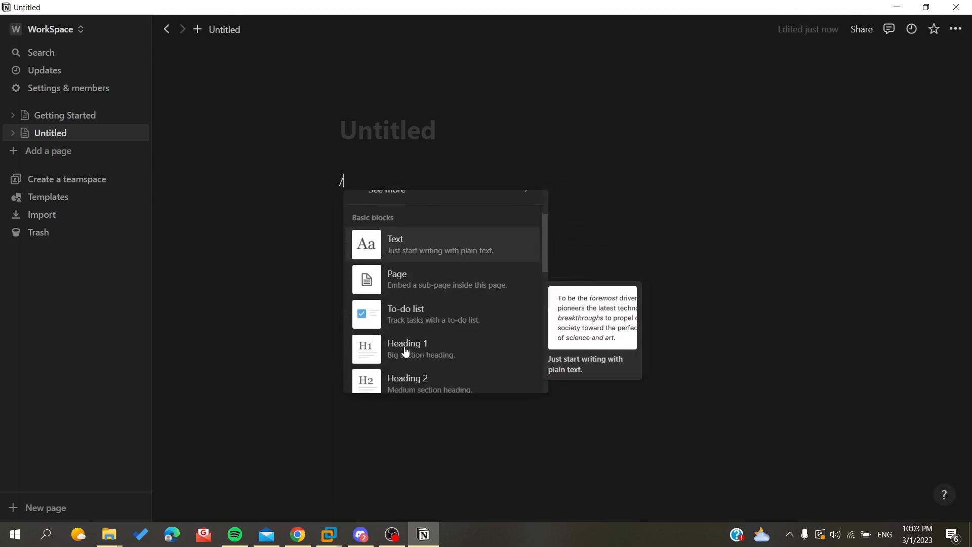
scroll(down, 3)
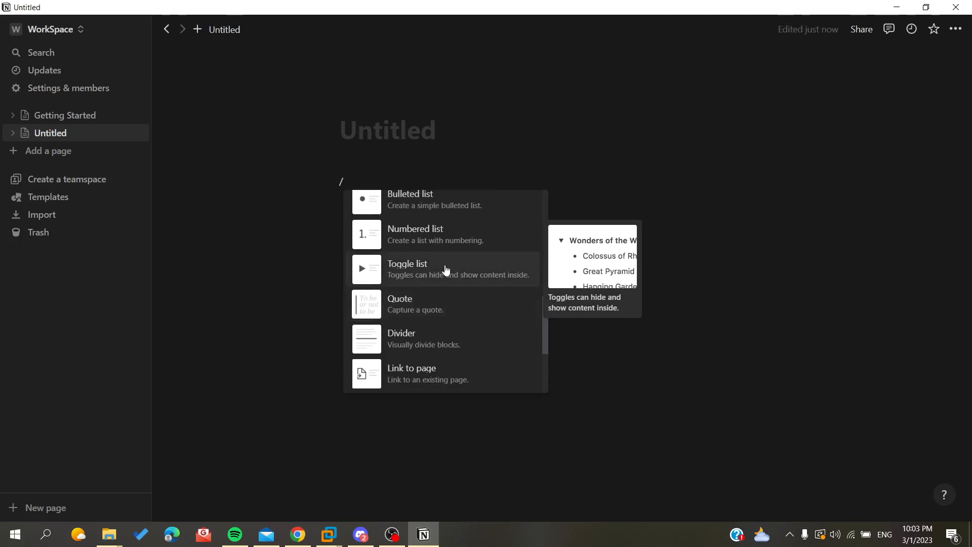